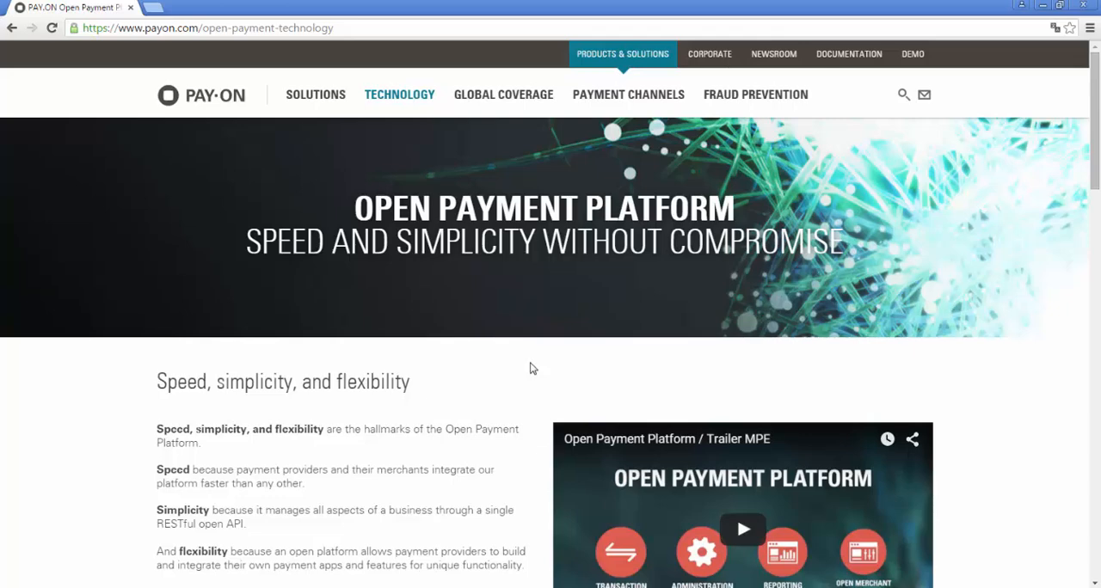
mouse_move(508, 367)
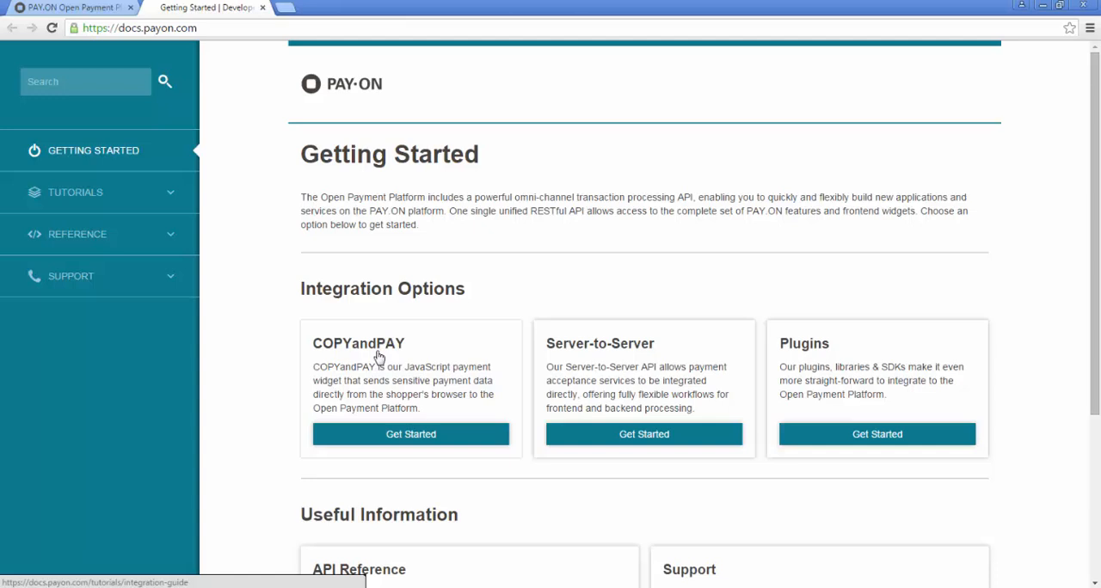
mouse_move(539, 357)
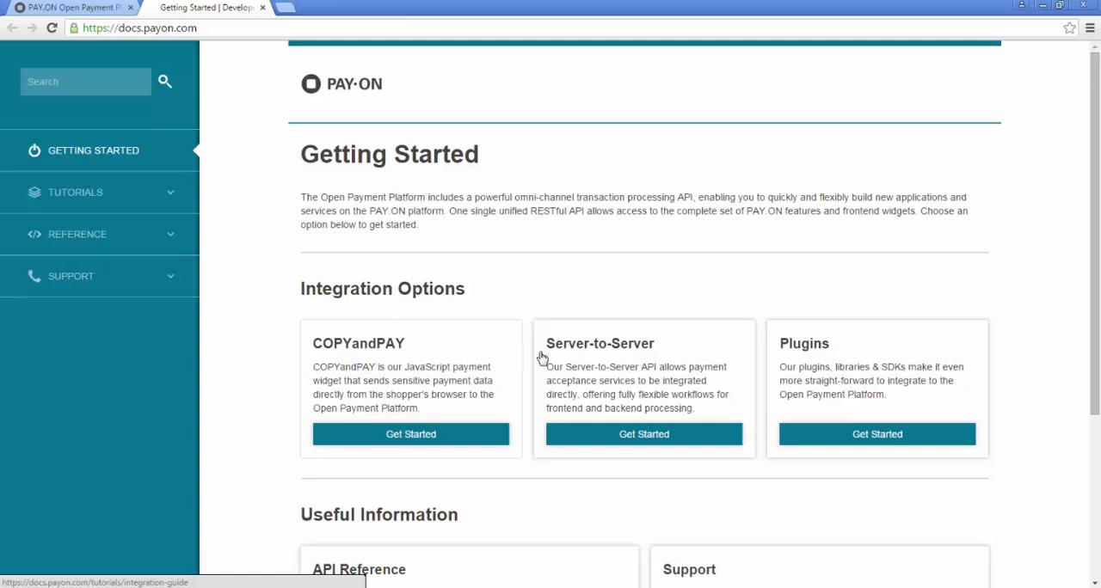
mouse_move(606, 360)
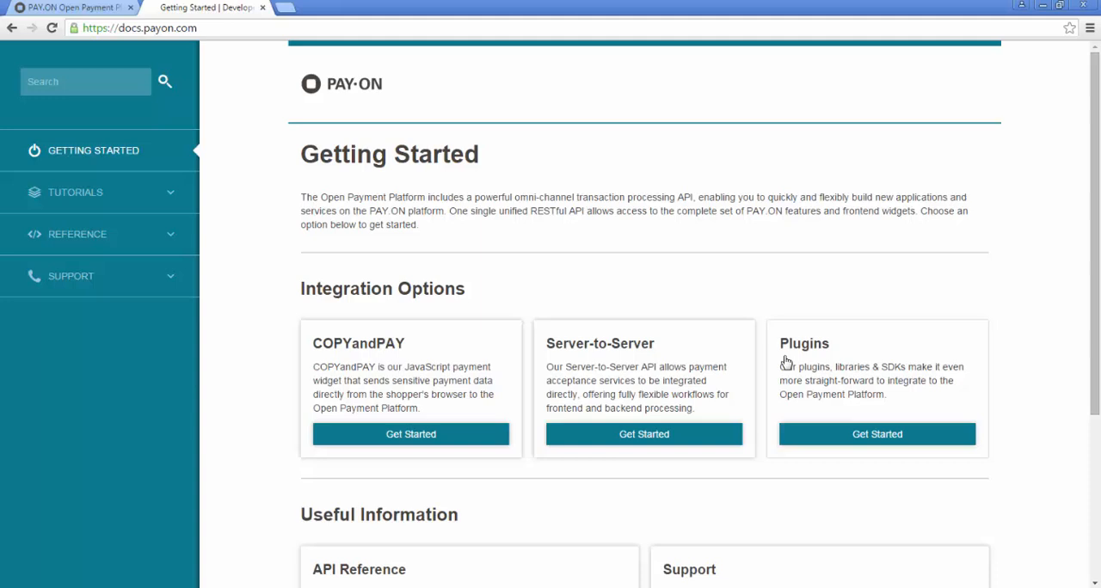
mouse_move(421, 429)
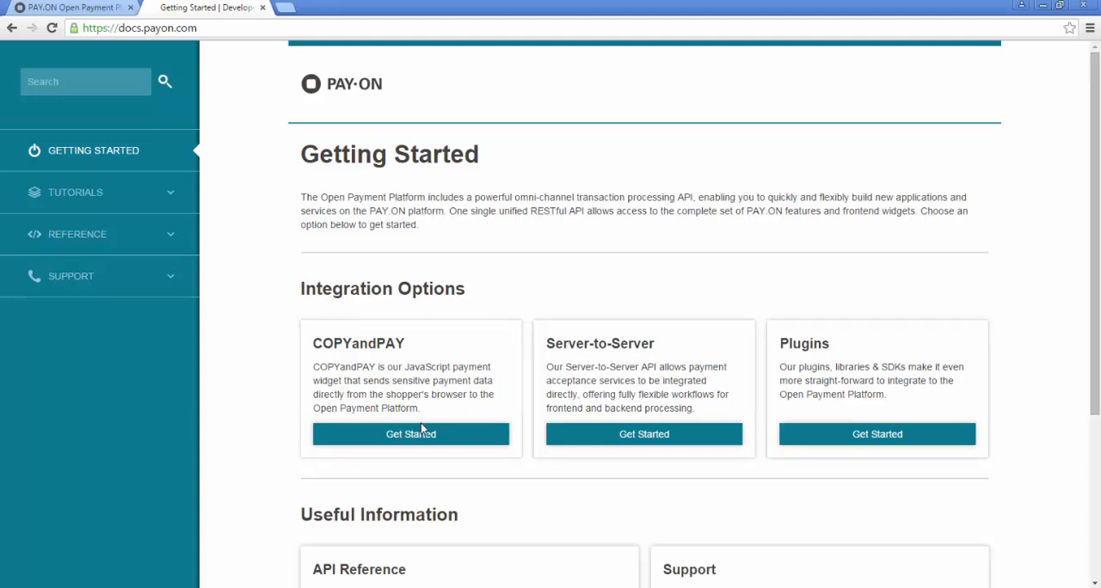
- Open the COPYandPAY guide and read past the curl checkout and payment-form snippets to step 3
left_click(410, 433)
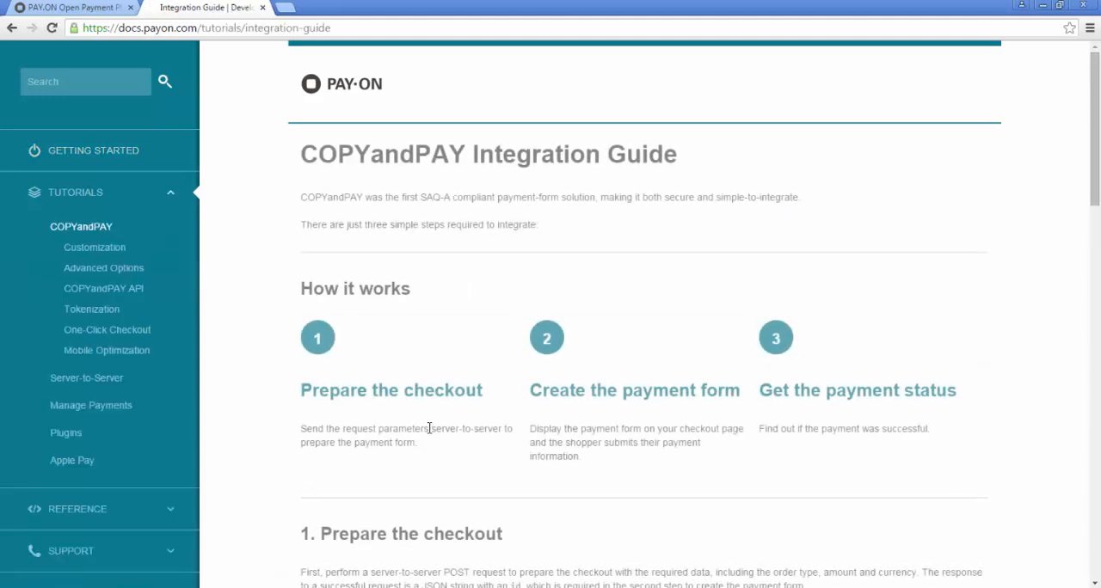
scroll("down", 3)
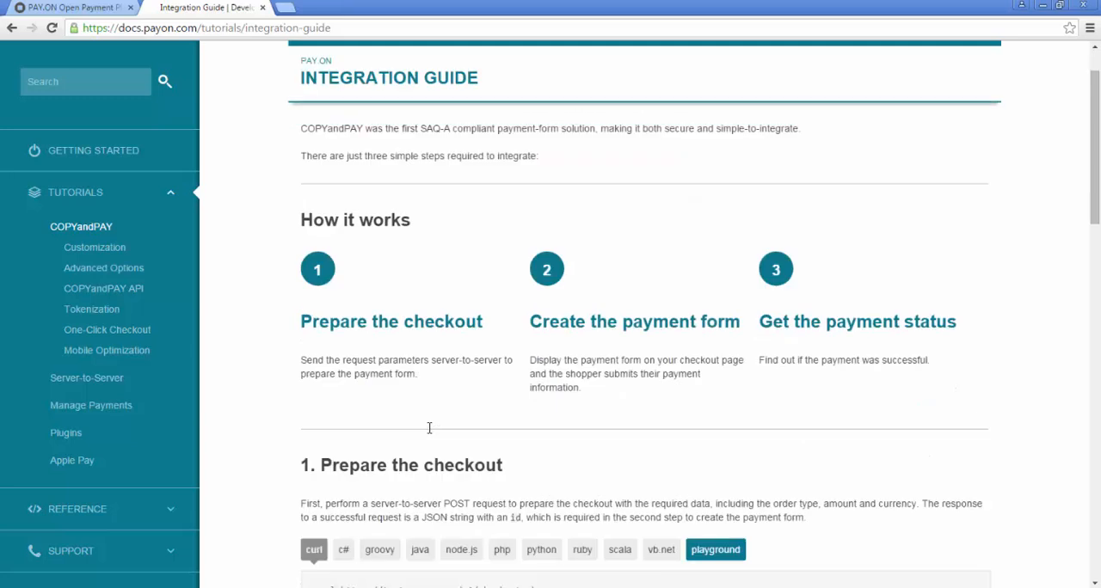
scroll("down", 3)
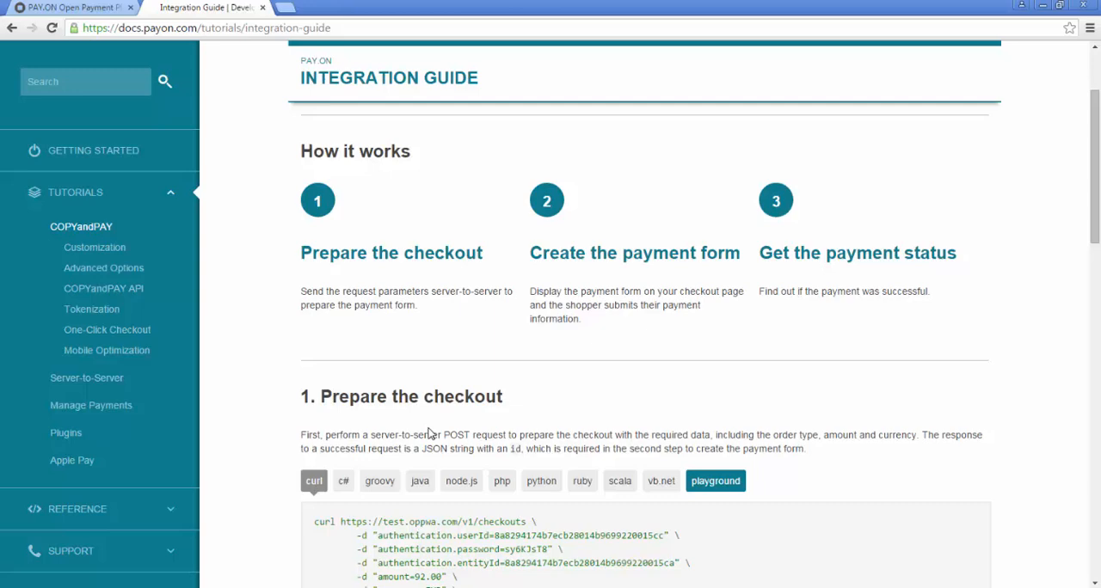
scroll("down", 3)
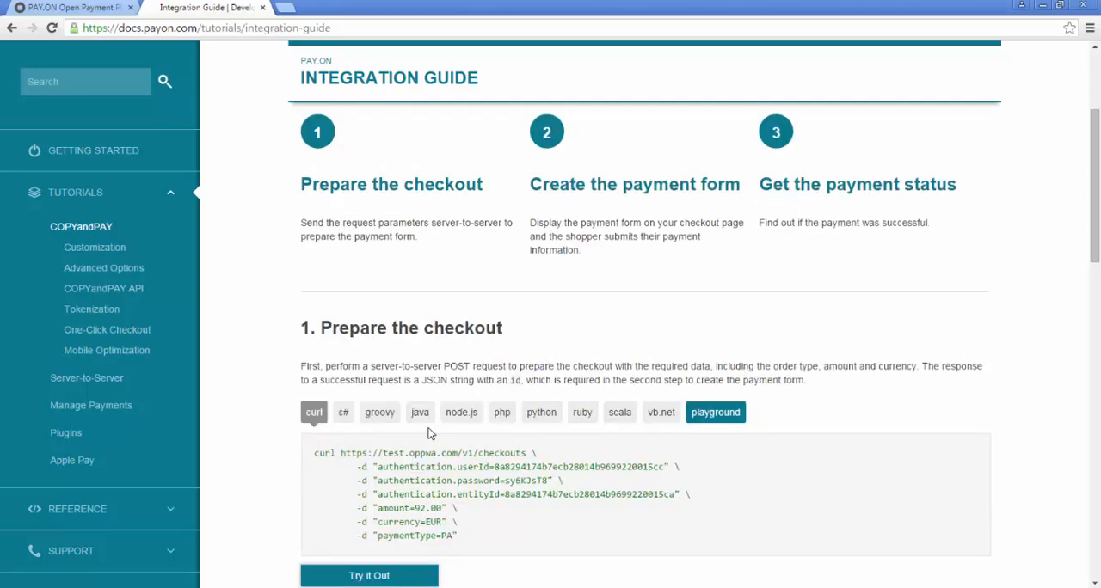
scroll("down", 3)
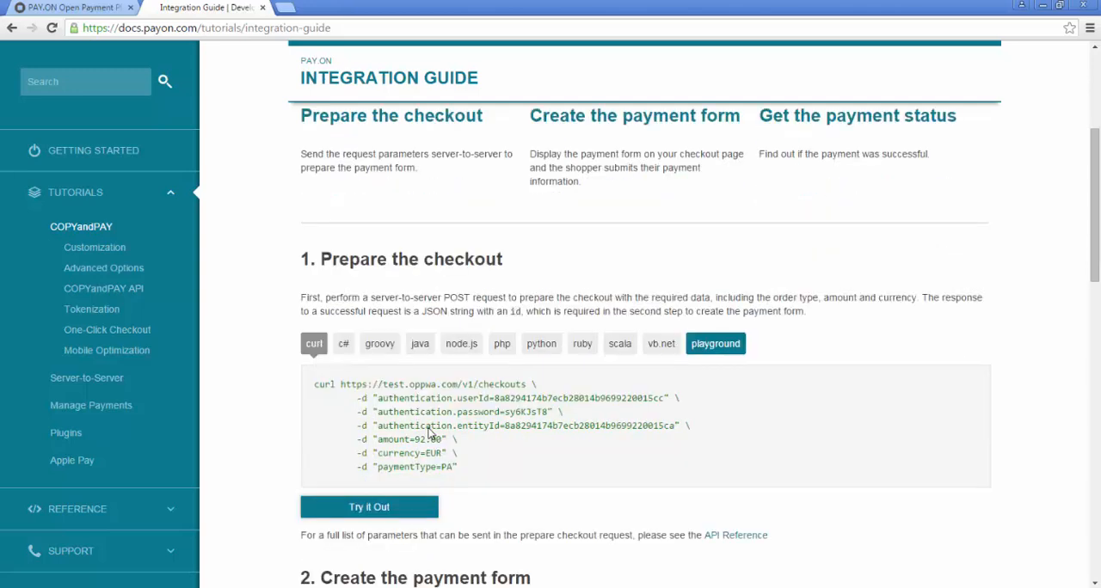
scroll("down", 3)
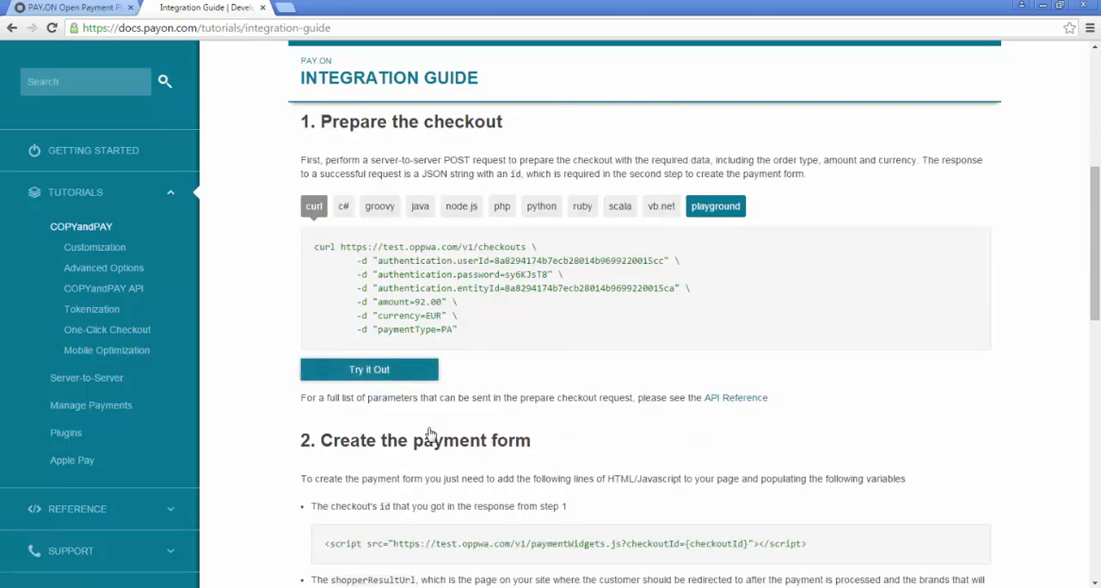
scroll("down", 3)
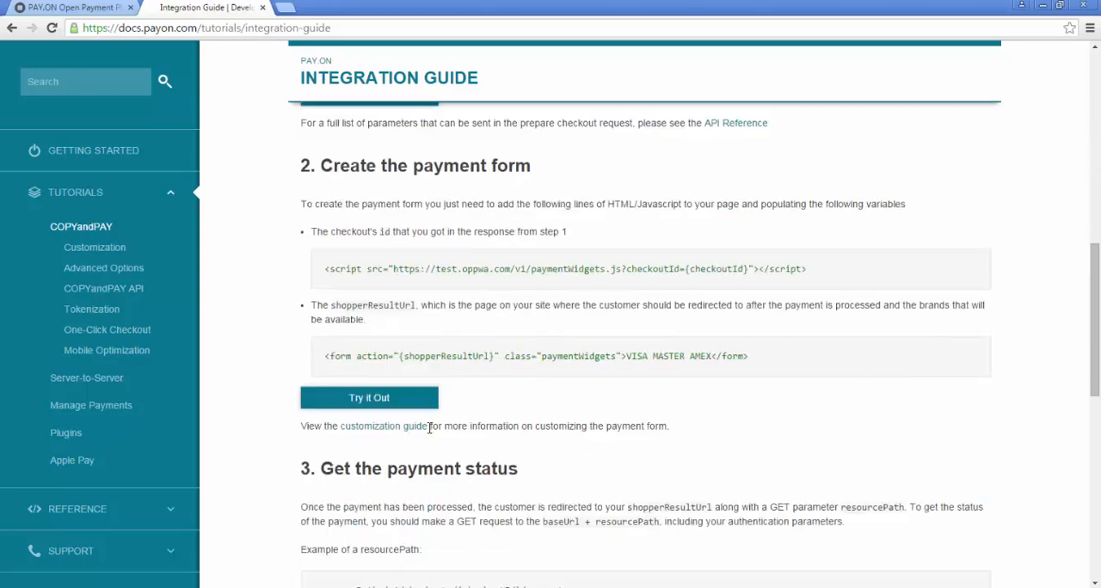
mouse_move(95, 246)
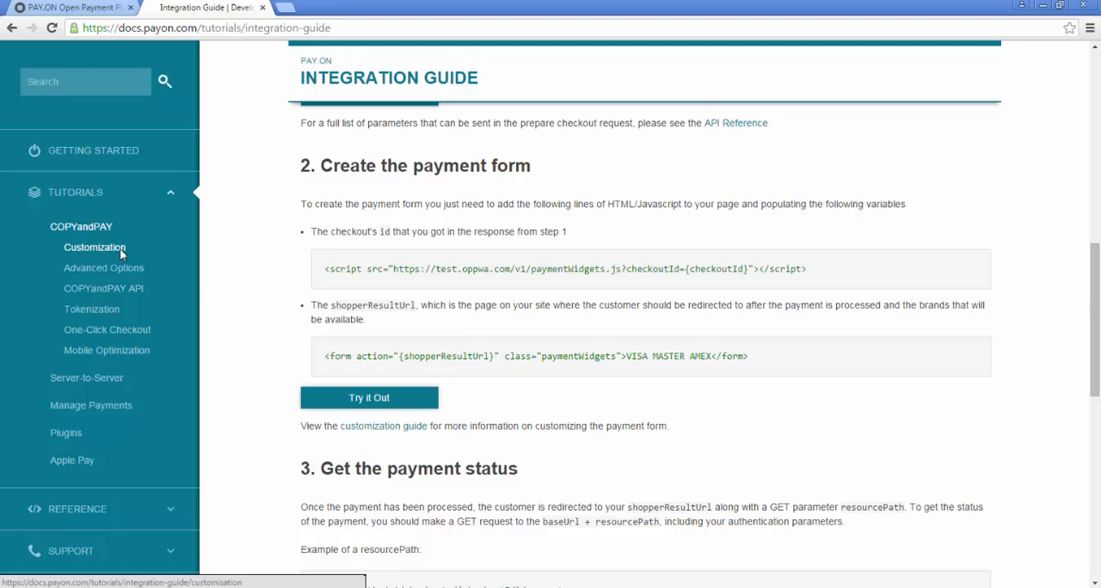
- Change the Customization example's style from card to plain, preview the result, then view Advanced Options
left_click(95, 247)
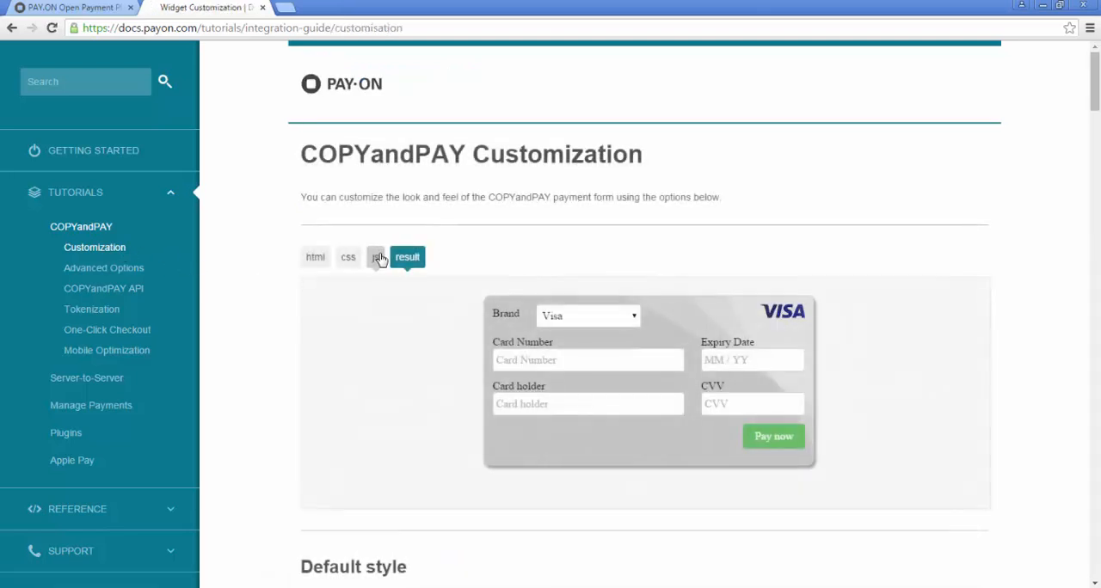
left_click(375, 256)
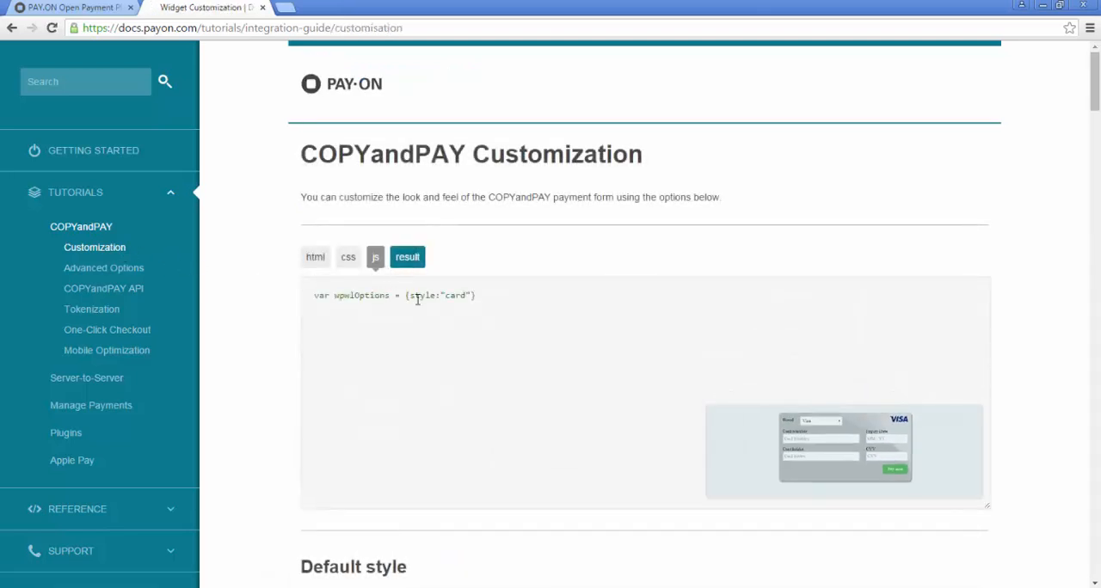
double_click(457, 295)
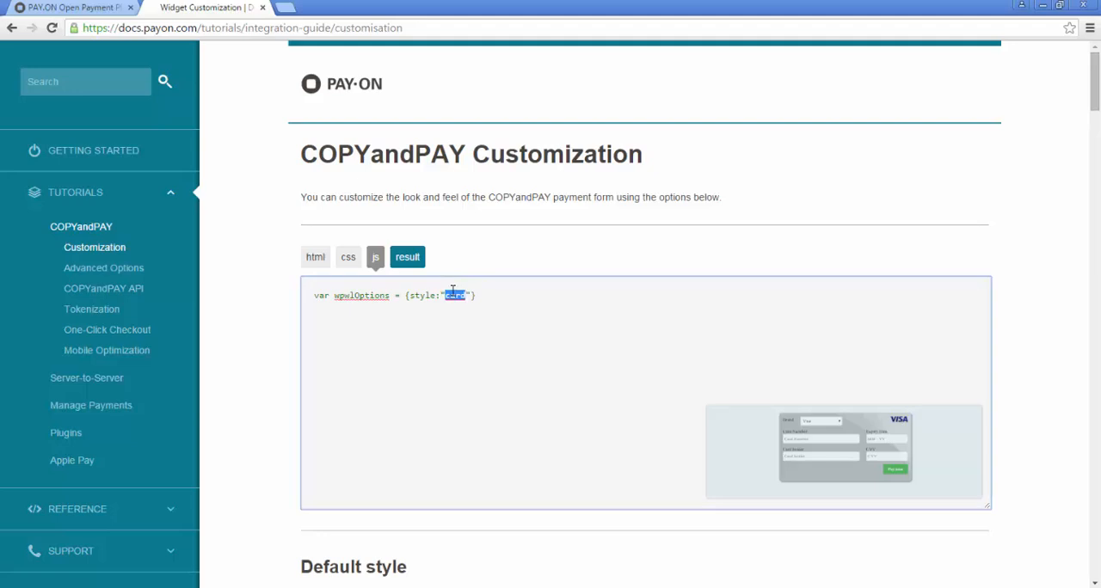
type("plain")
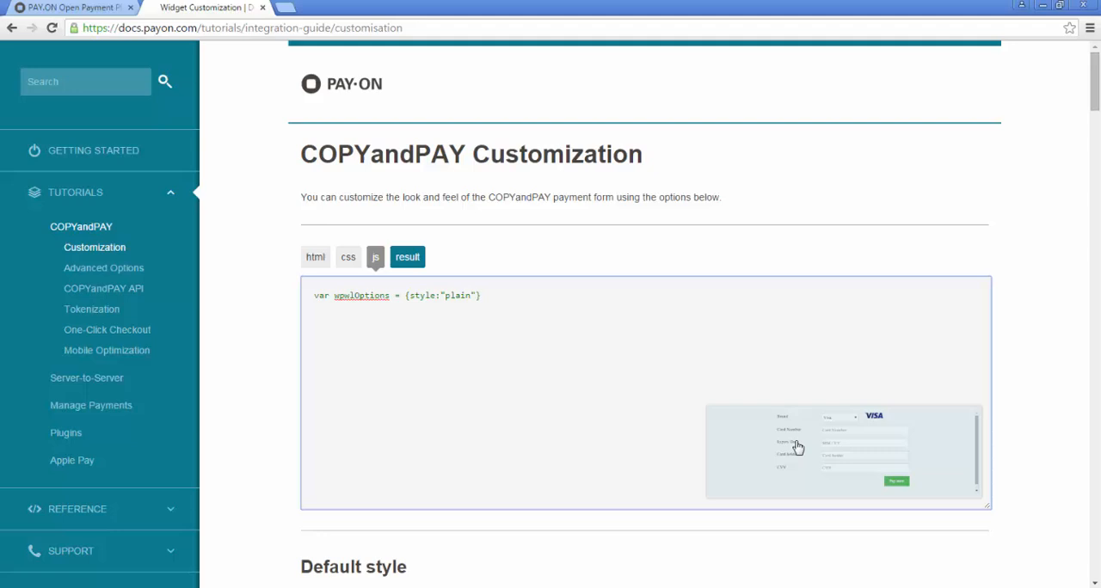
left_click(406, 256)
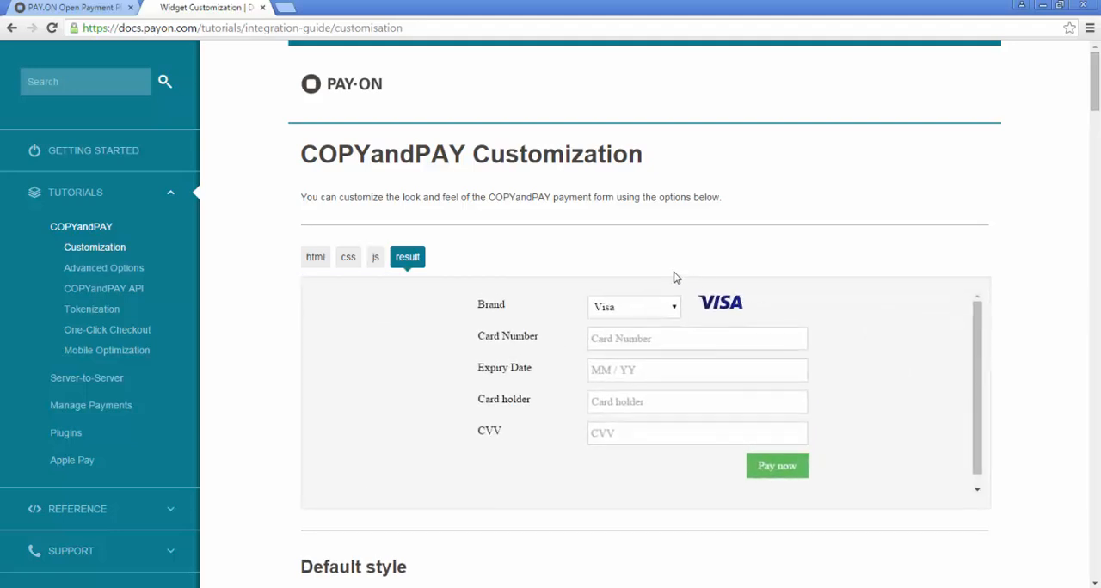
mouse_move(311, 314)
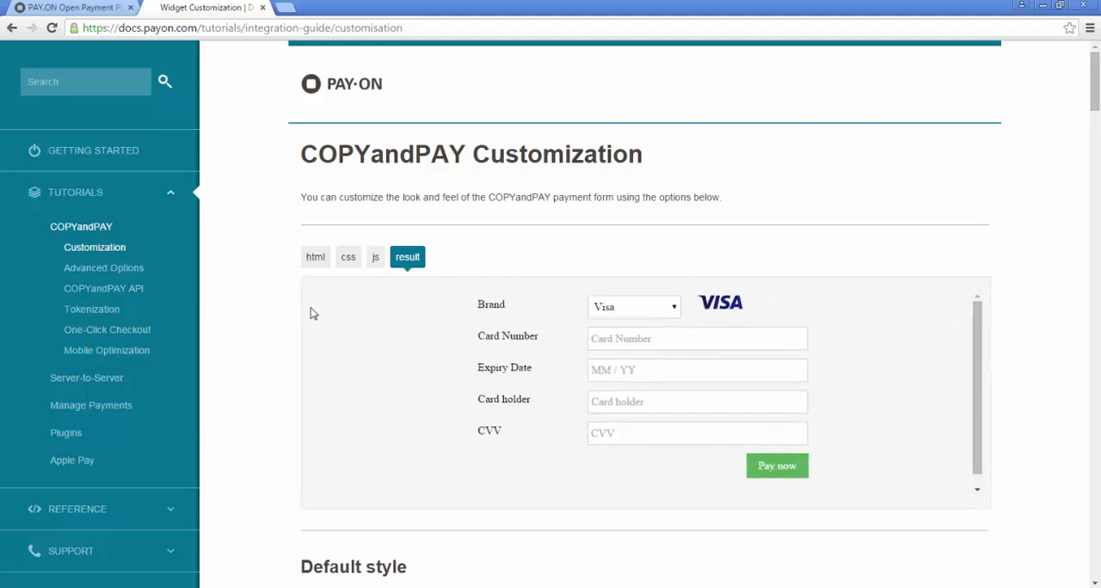
left_click(103, 268)
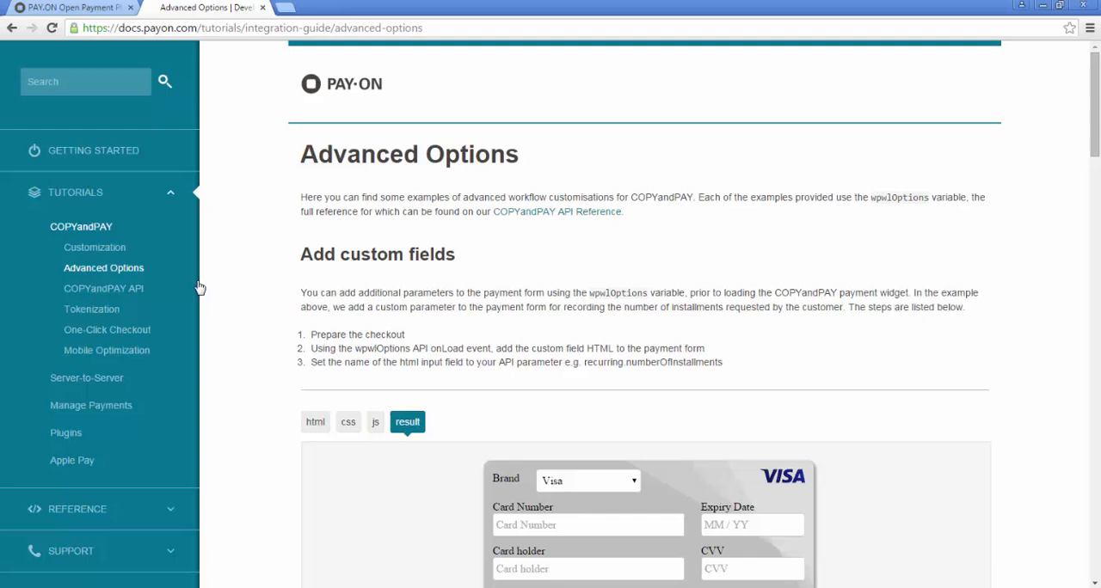
mouse_move(86, 378)
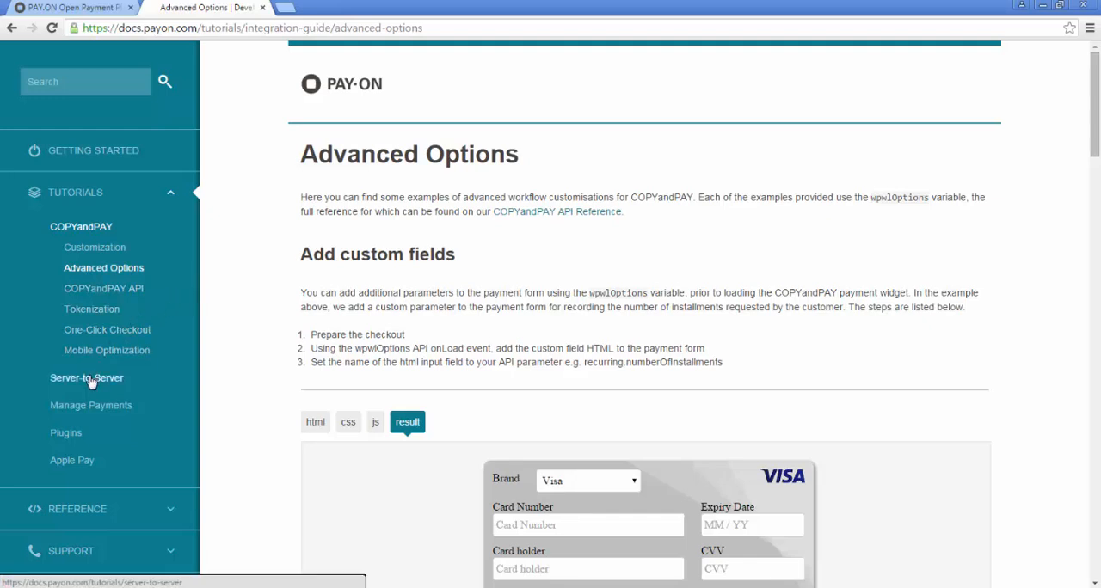
- Open the Server-to-Server tutorial and scroll to its Preauthorization and Debit sections
left_click(86, 378)
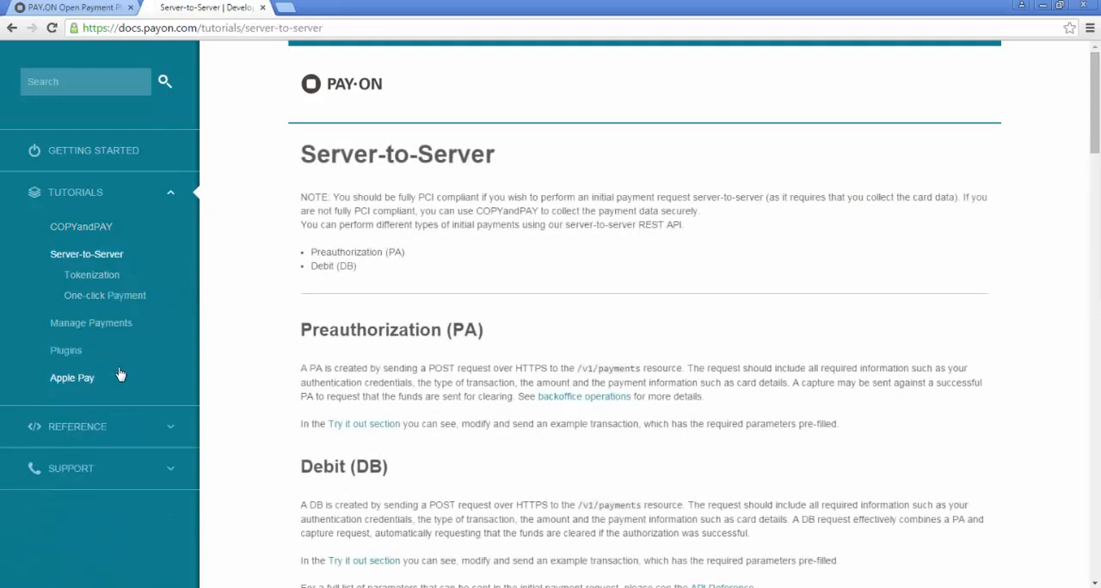
mouse_move(253, 353)
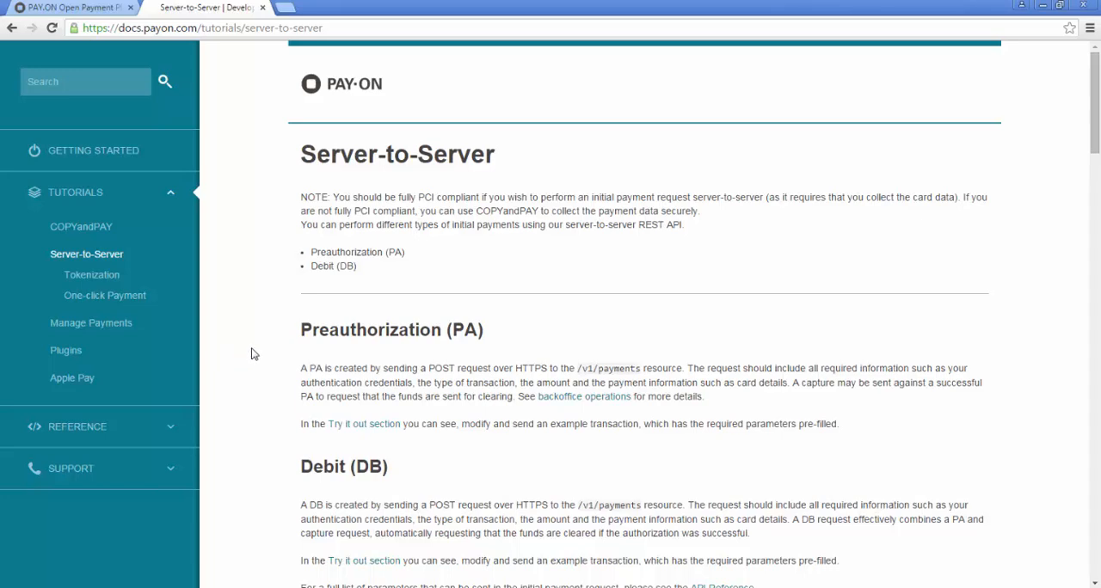
scroll("down", 3)
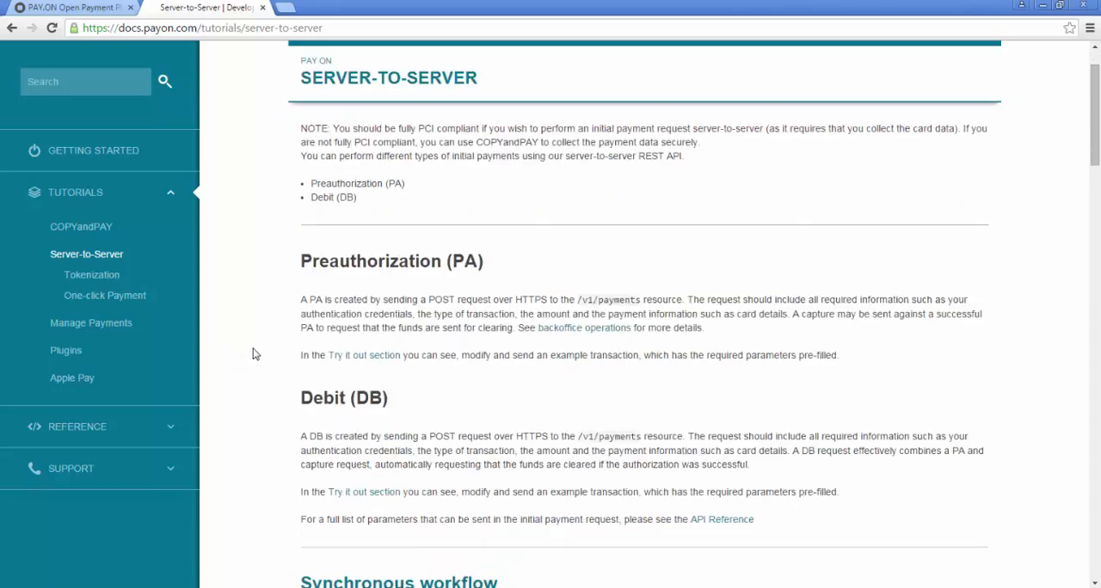
scroll("down", 3)
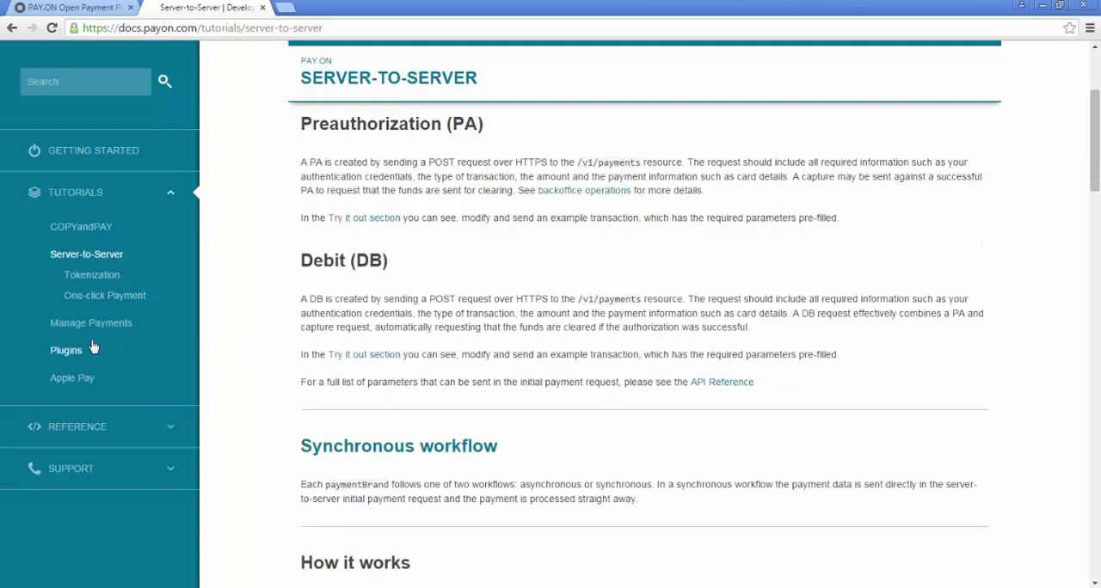
- Browse the Plugins tutorial overview, then open the Apple Pay getting-started guide
left_click(65, 350)
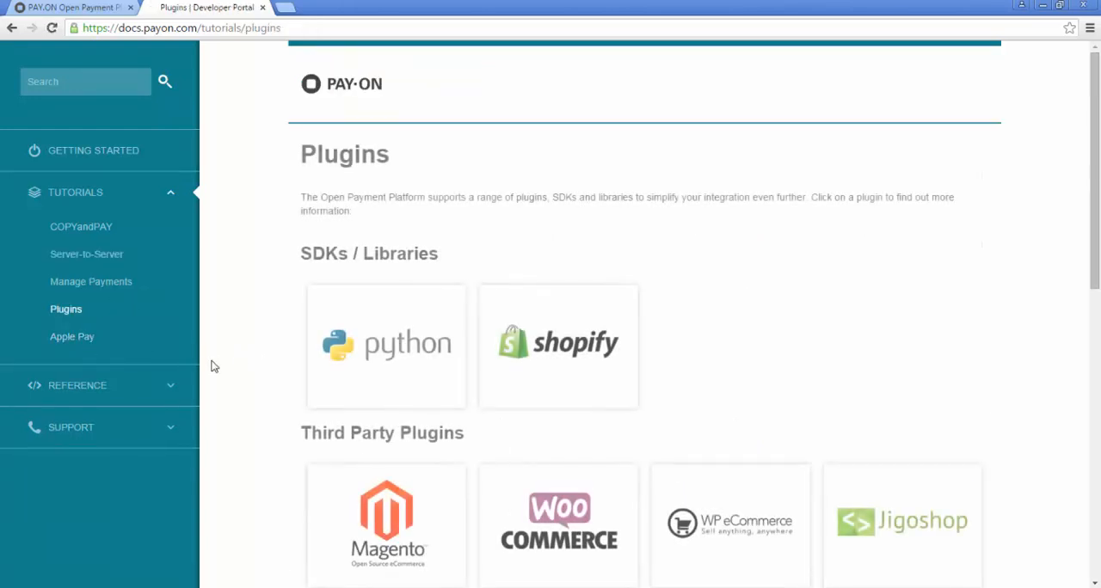
scroll("down", 3)
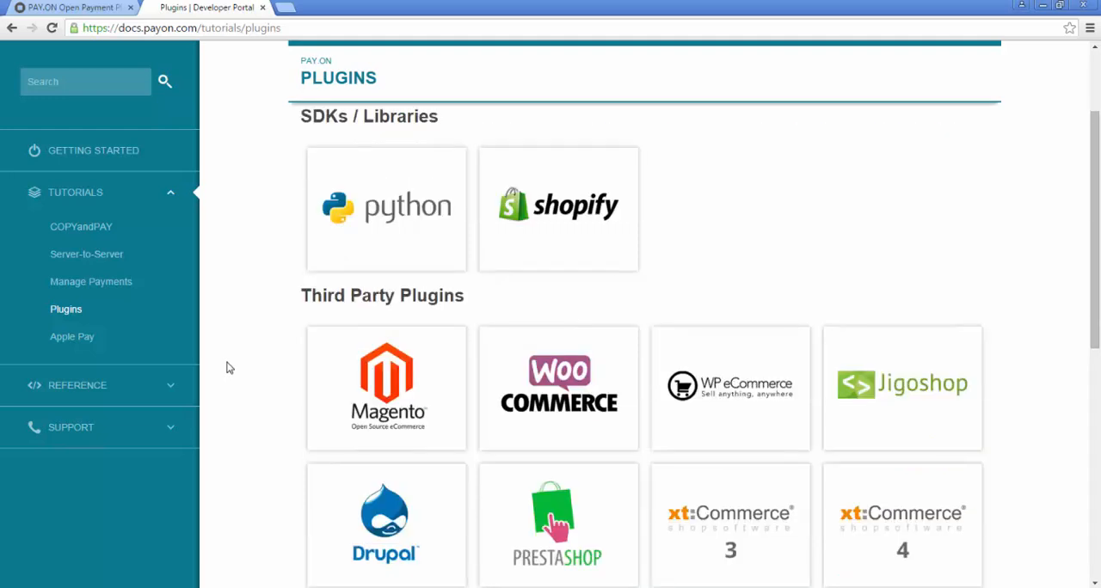
scroll("down", 3)
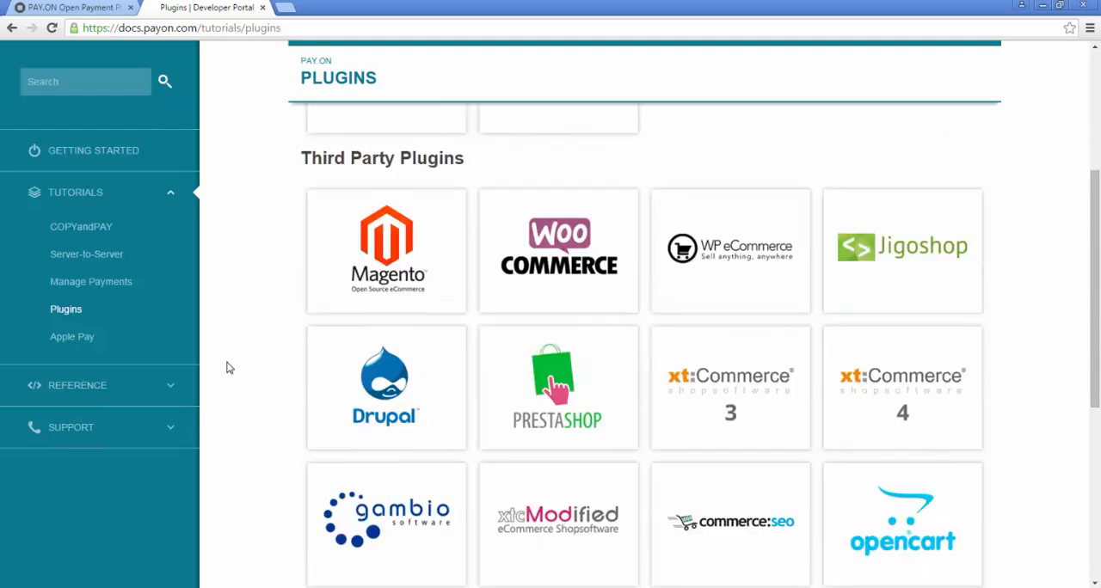
mouse_move(72, 336)
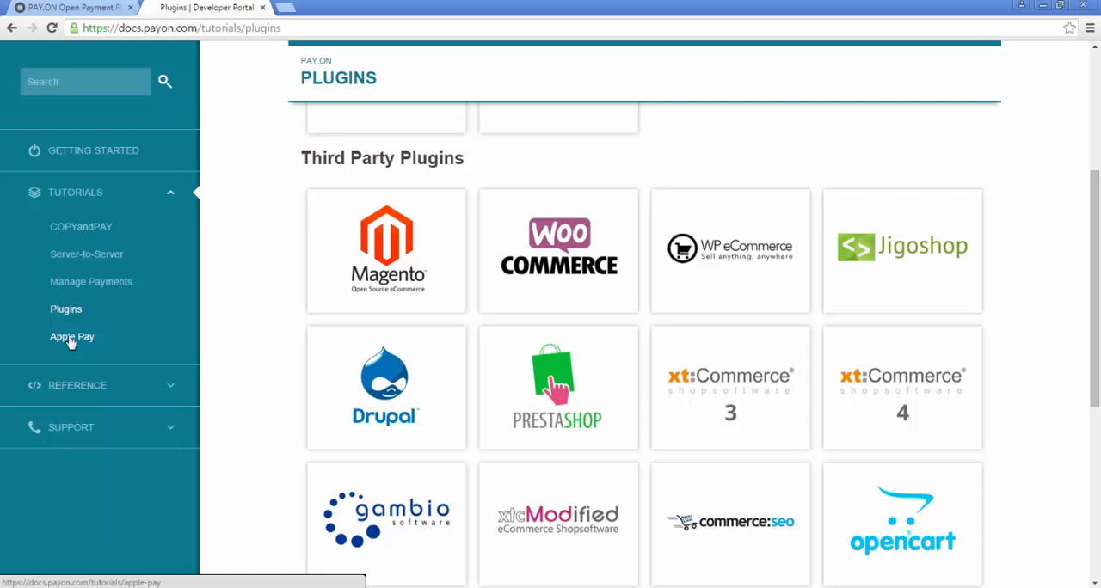
left_click(72, 336)
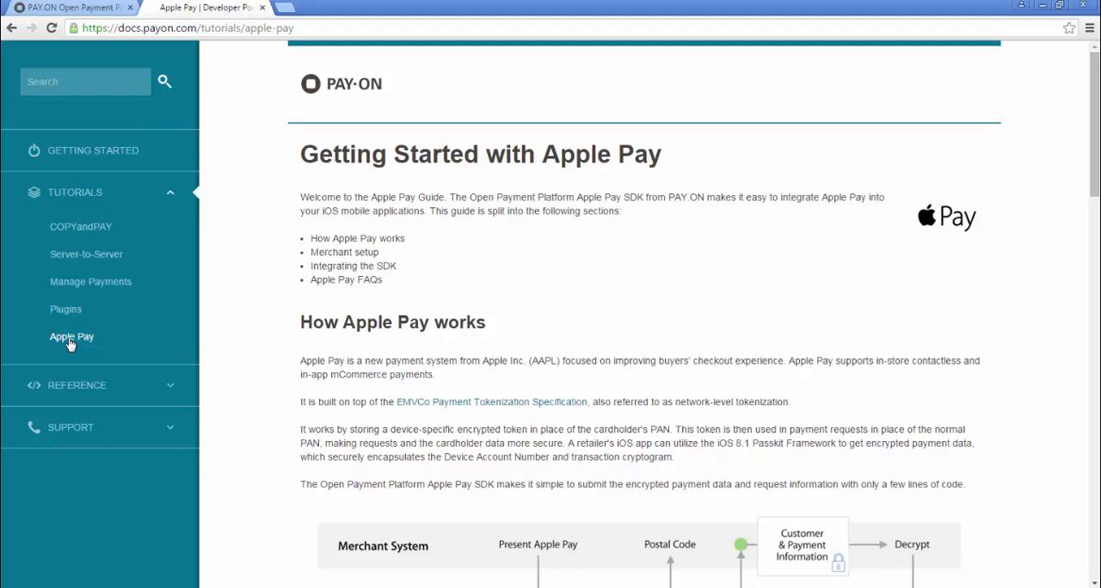
- Revisit Getting Started, highlight the unified RESTful API sentence, then open the COPYandPAY guide
left_click(93, 151)
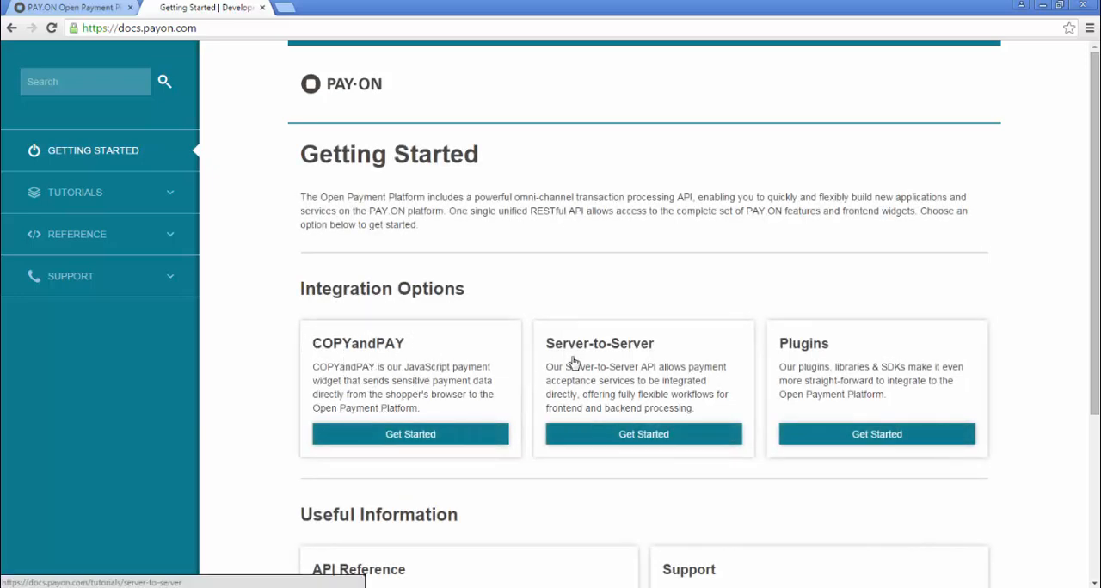
mouse_move(578, 362)
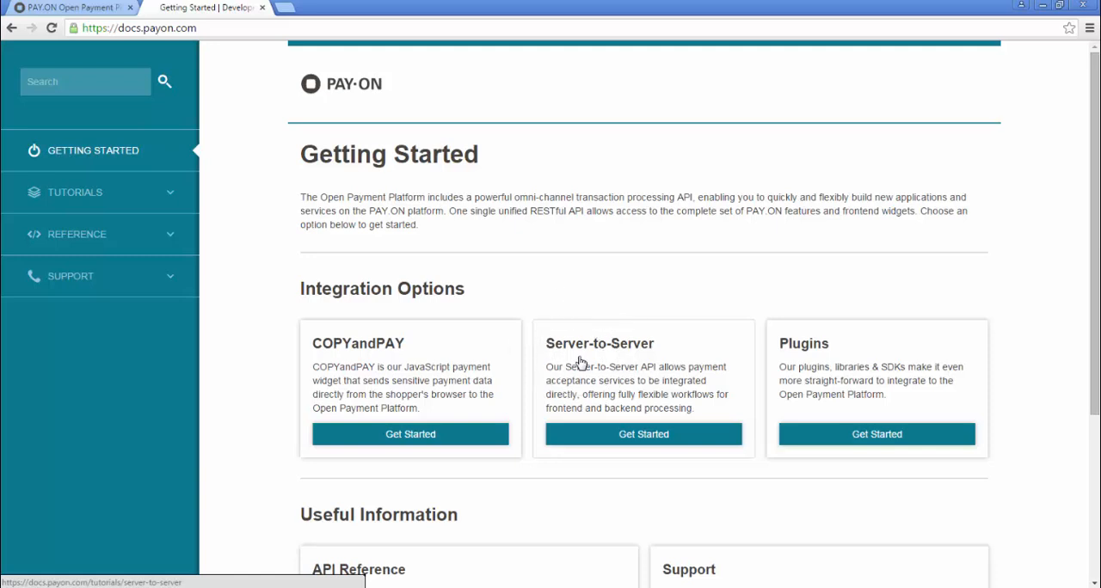
mouse_move(583, 355)
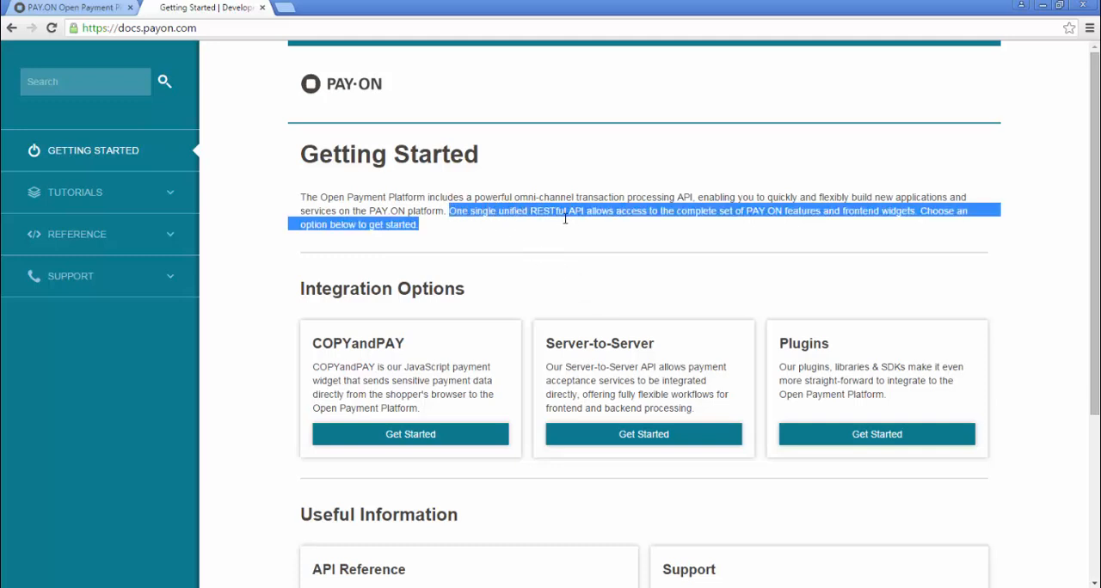
left_click_drag(448, 210, 585, 210)
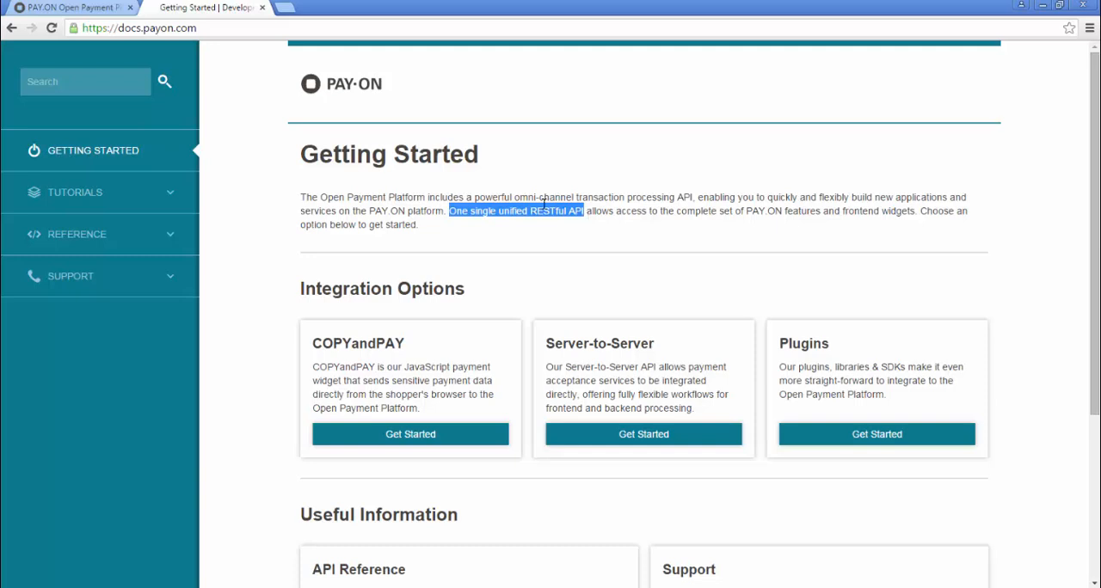
left_click(75, 191)
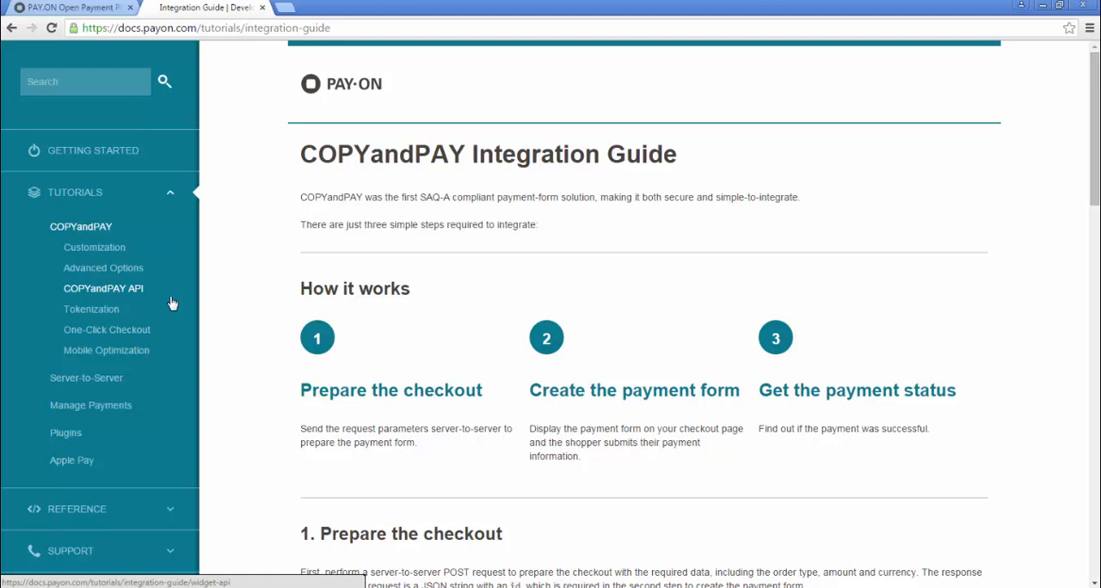
- Visit Tokenization and One-Click Checkout, then expand Manage Payments and open Recurring Payment
left_click(92, 309)
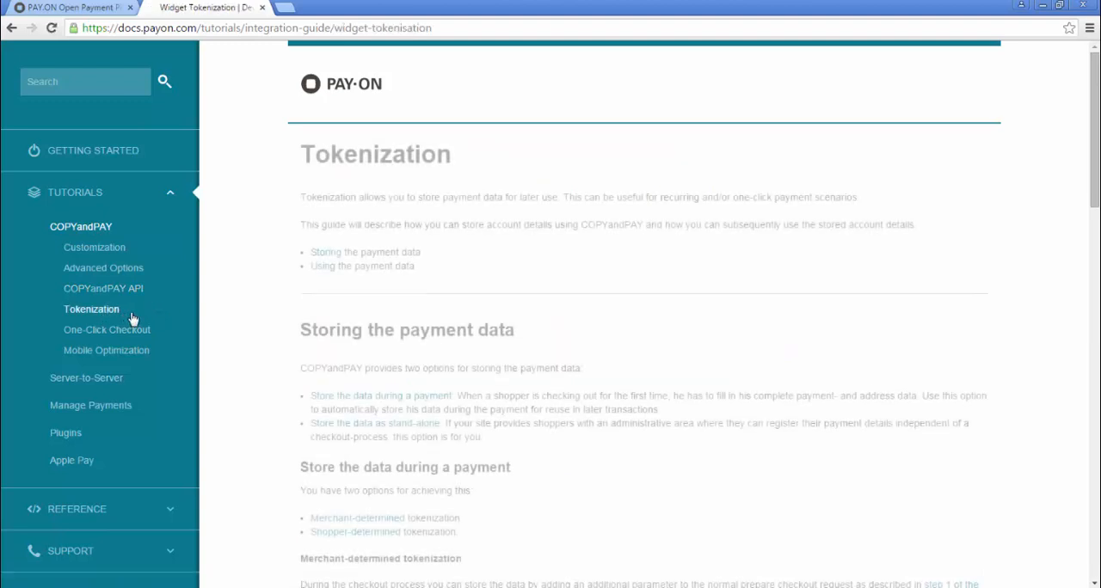
left_click(106, 330)
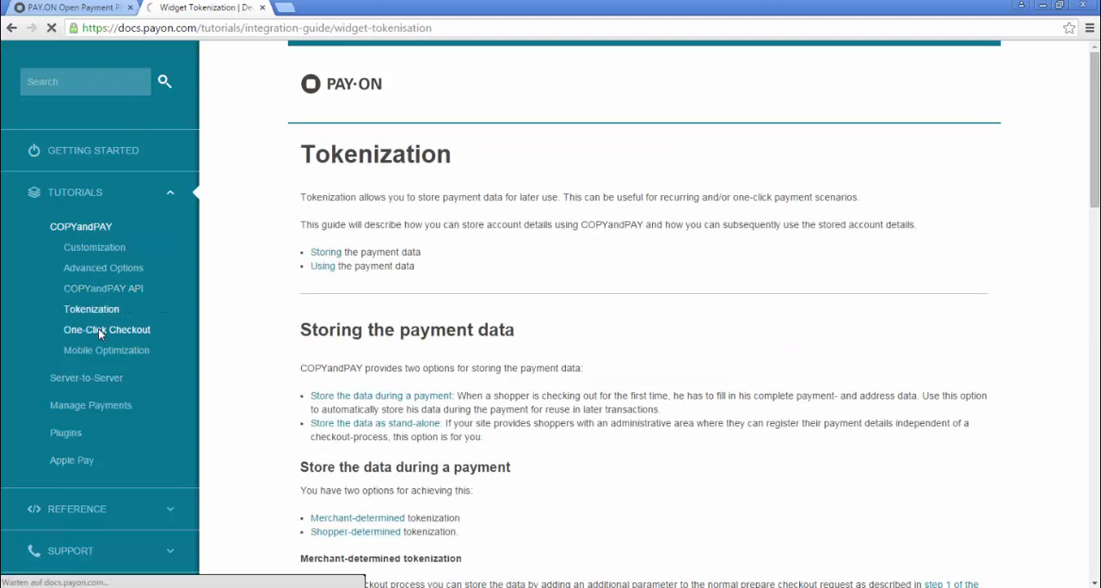
left_click(106, 329)
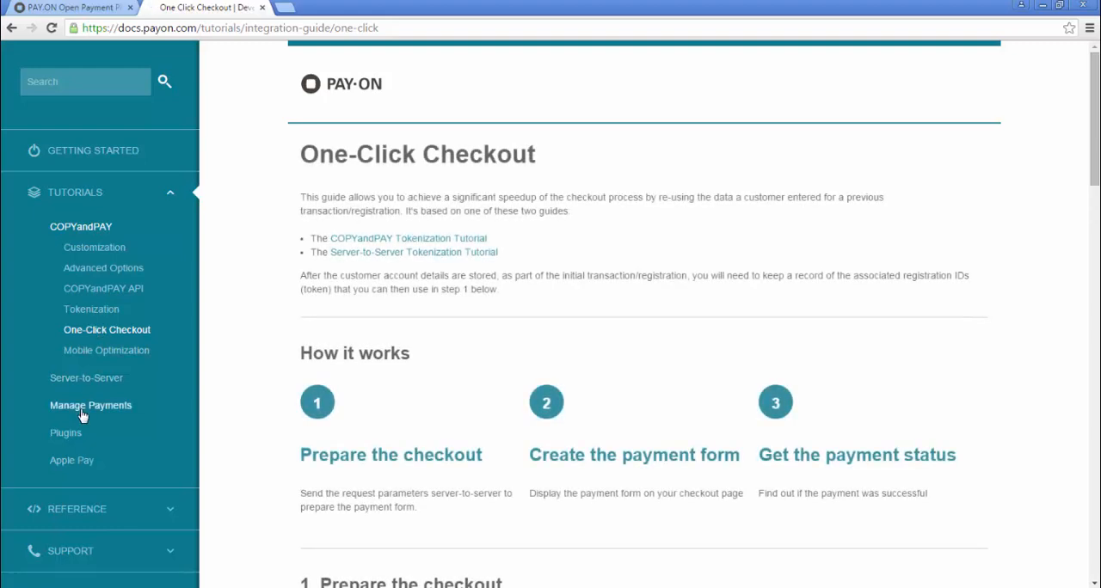
left_click(91, 405)
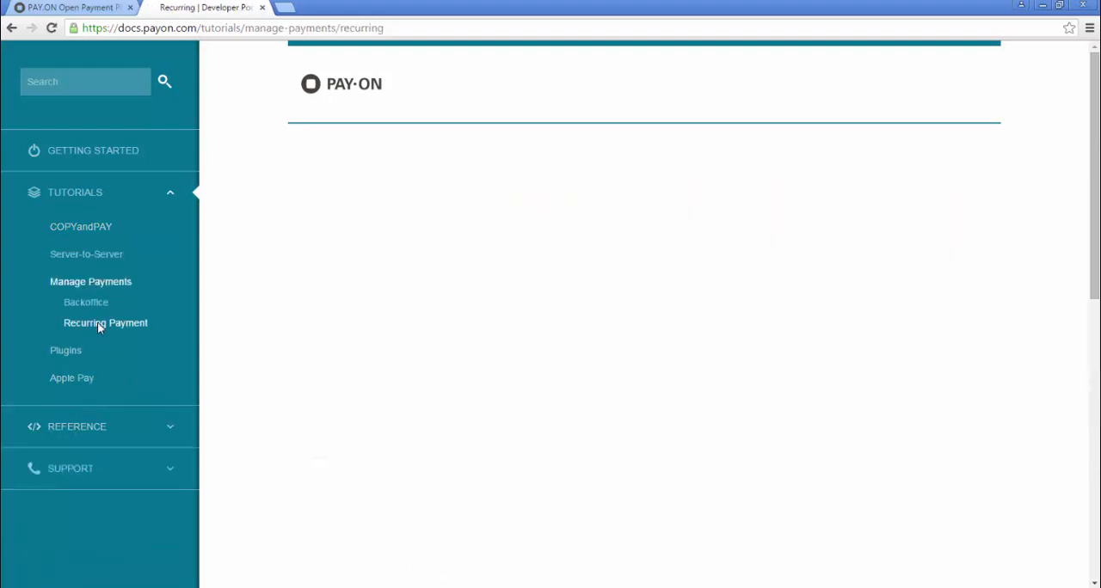
- Load the Recurring Payment tutorial and scroll to the recurringType=INITIAL curl example
left_click(105, 322)
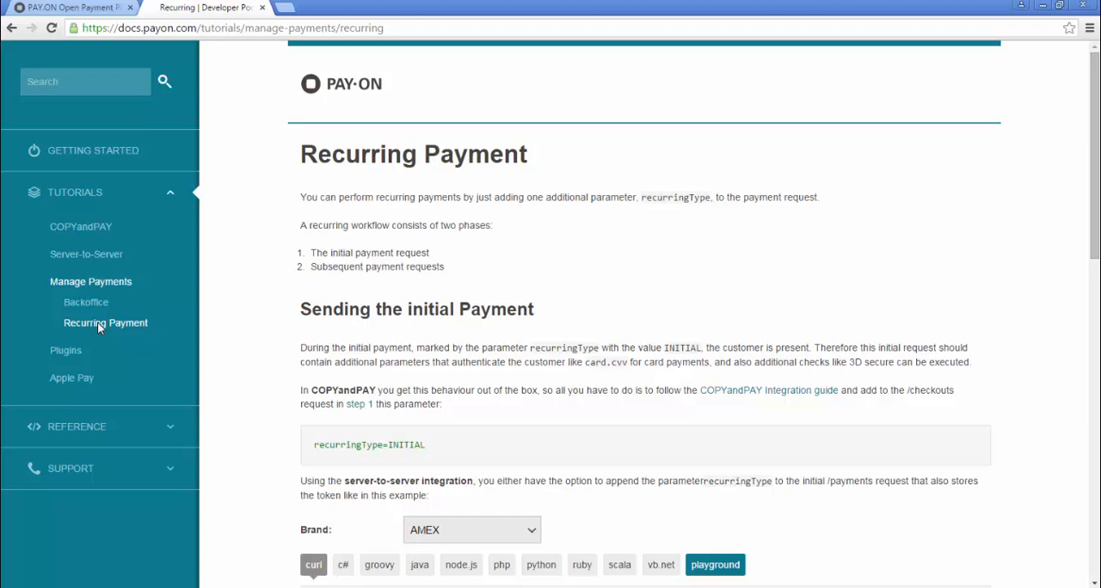
mouse_move(96, 325)
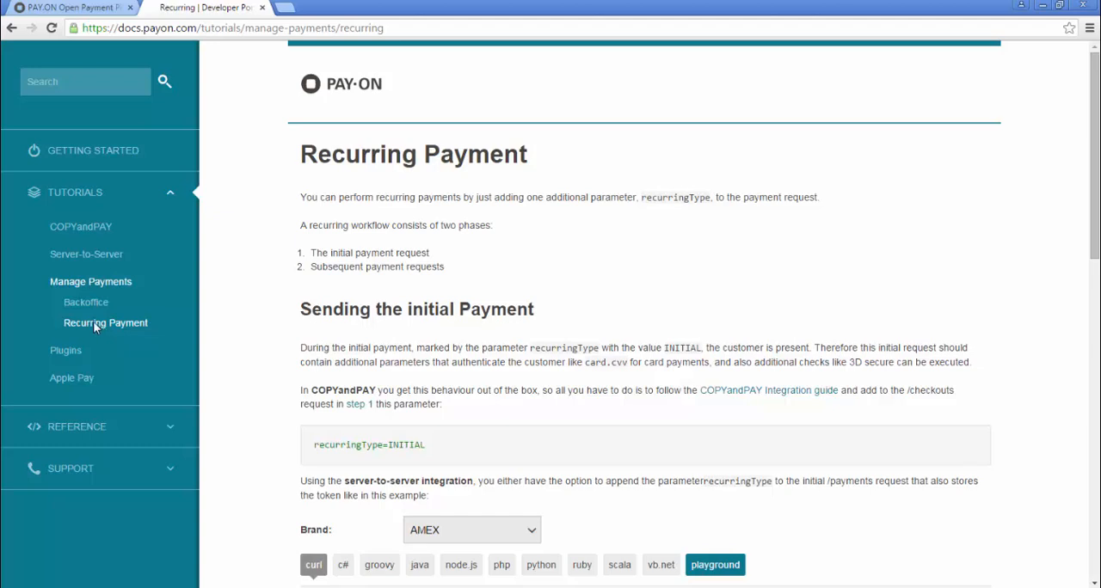
scroll("down", 3)
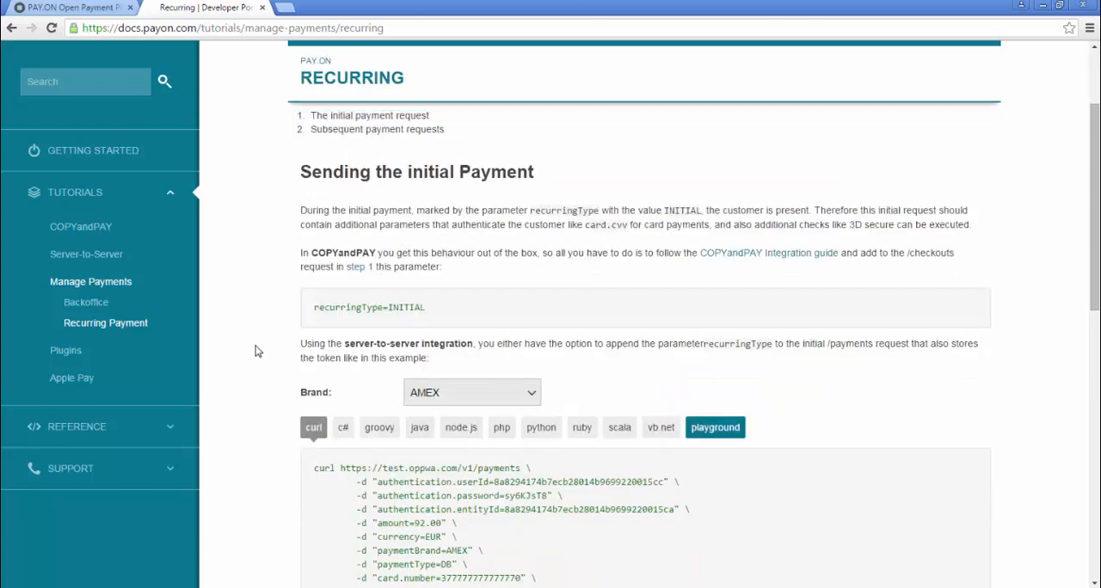
scroll("down", 3)
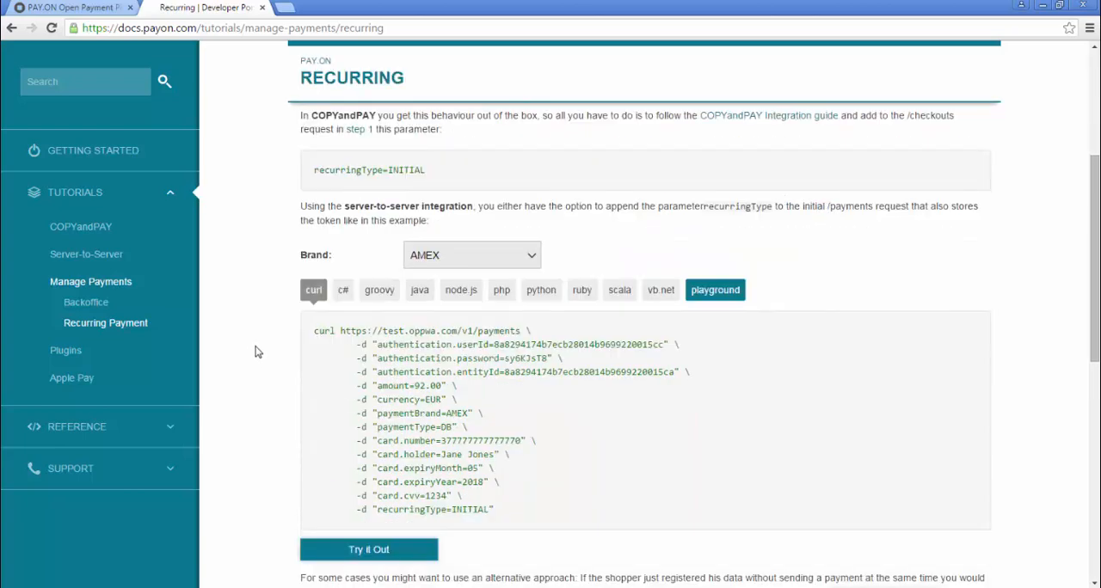
mouse_move(647, 321)
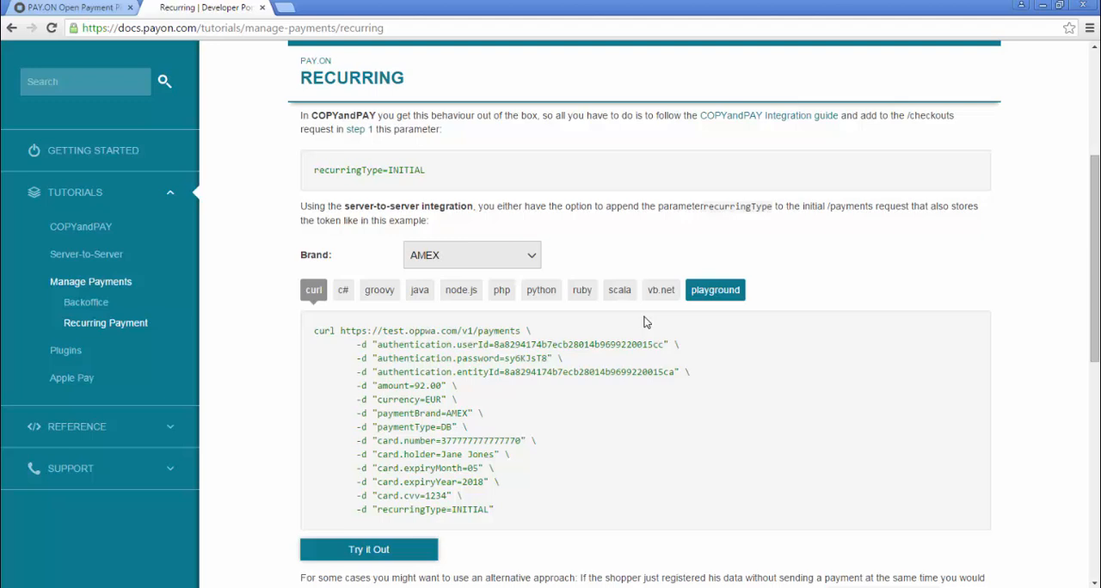
- View the C# and Ruby examples, run a USD playground test payment, then return to Getting Started
left_click(342, 290)
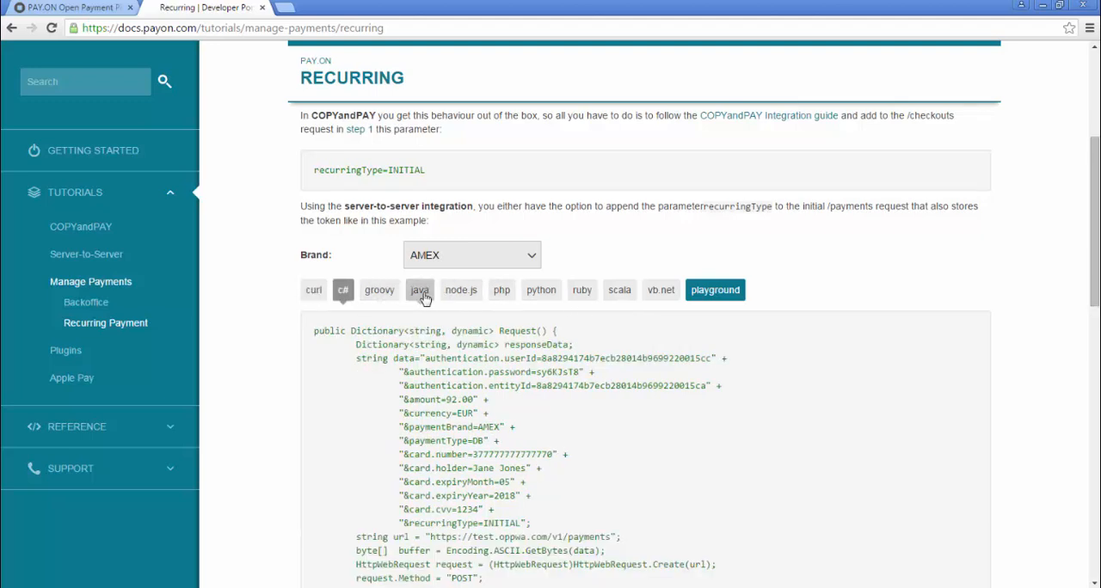
left_click(581, 290)
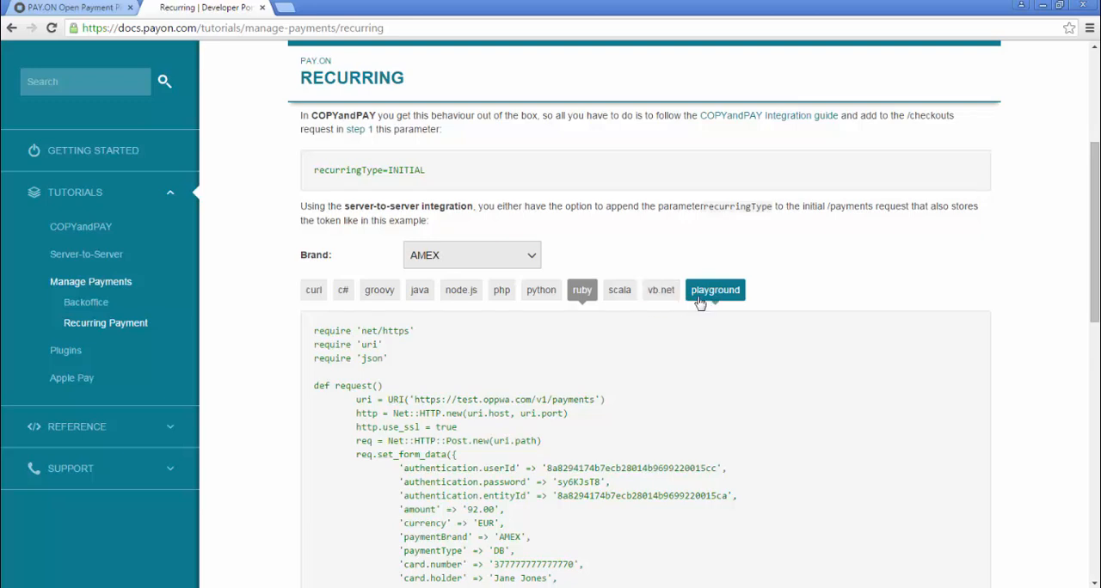
left_click(715, 290)
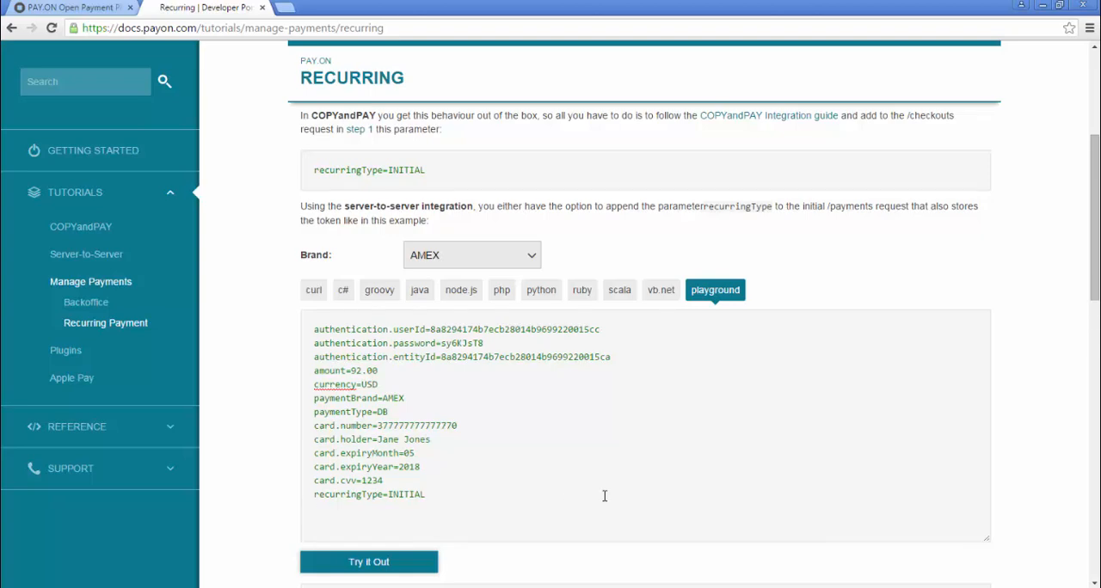
left_click(368, 561)
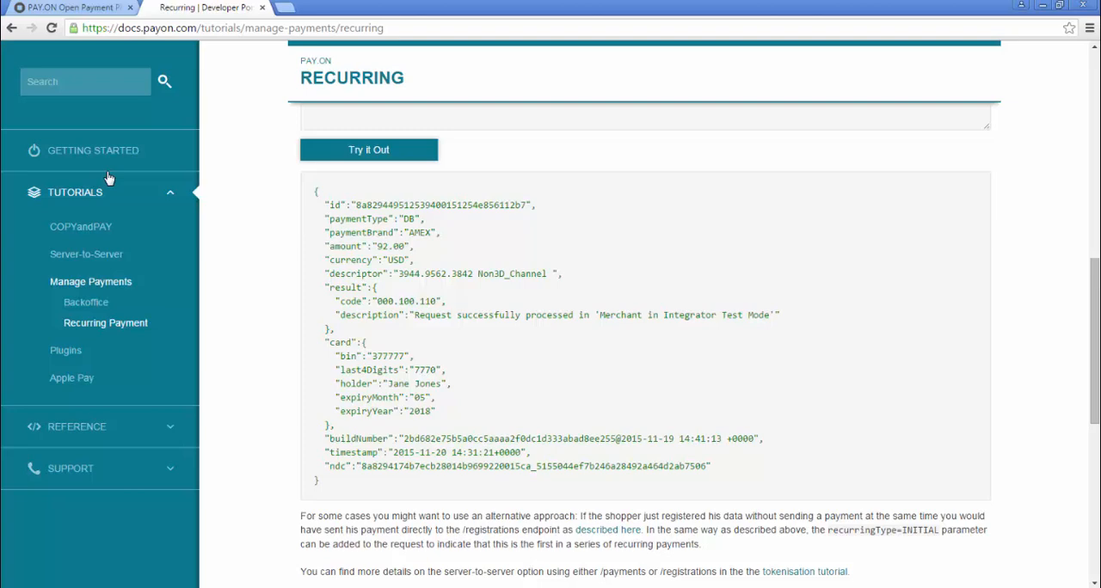
left_click(93, 151)
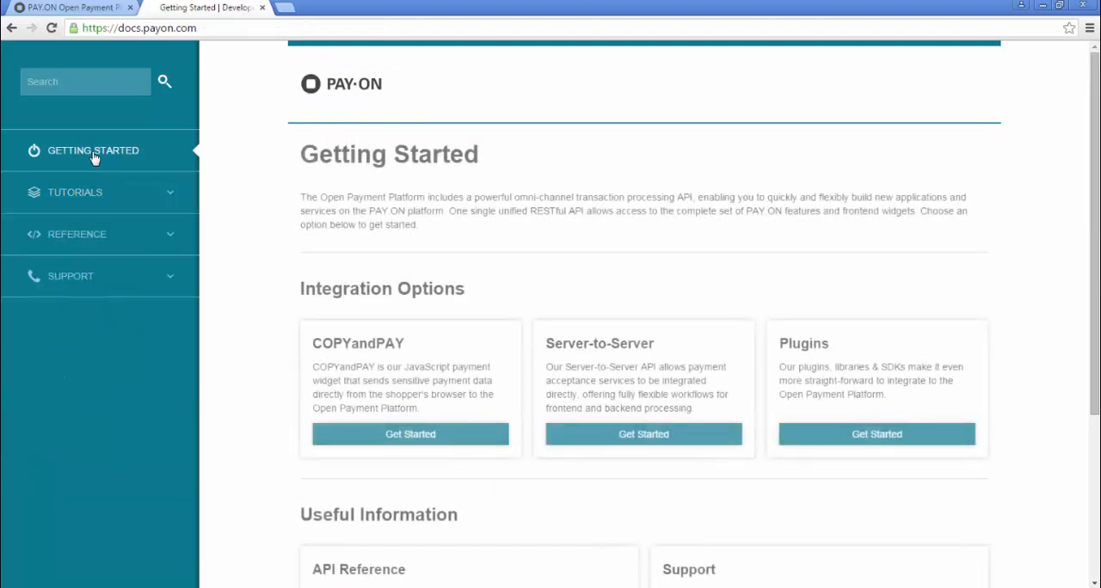